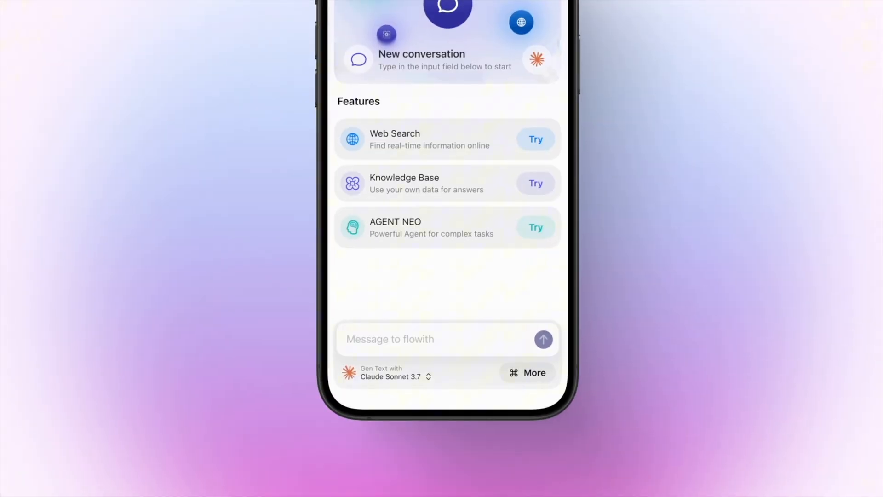
- Open the 'Gen Text with' model picker and scroll through the model list
left_click(396, 376)
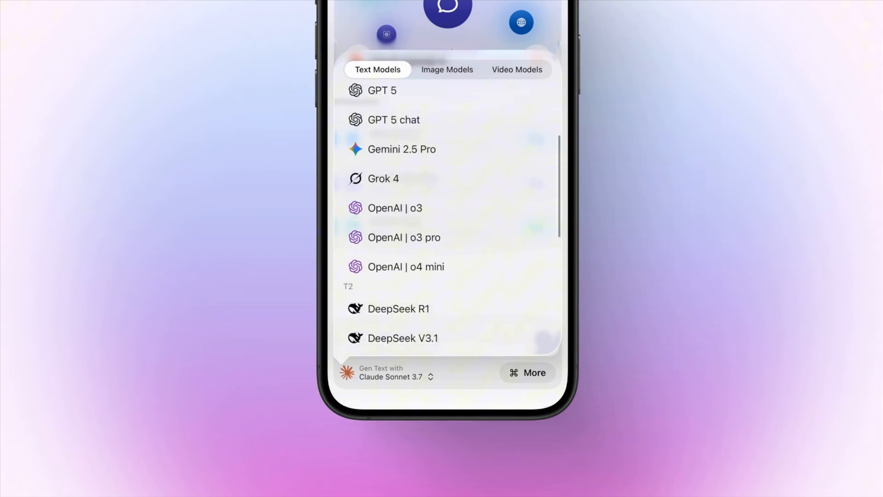
scroll("down", 3)
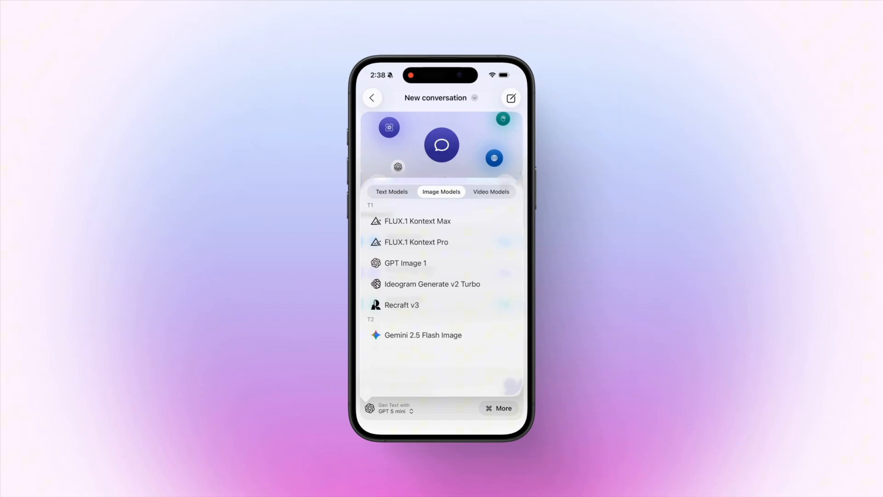
- Send the butterfly wing-flapping prompt with Kling Video V2.1 Image-to-video, then open Knowledge Bases
left_click(490, 192)
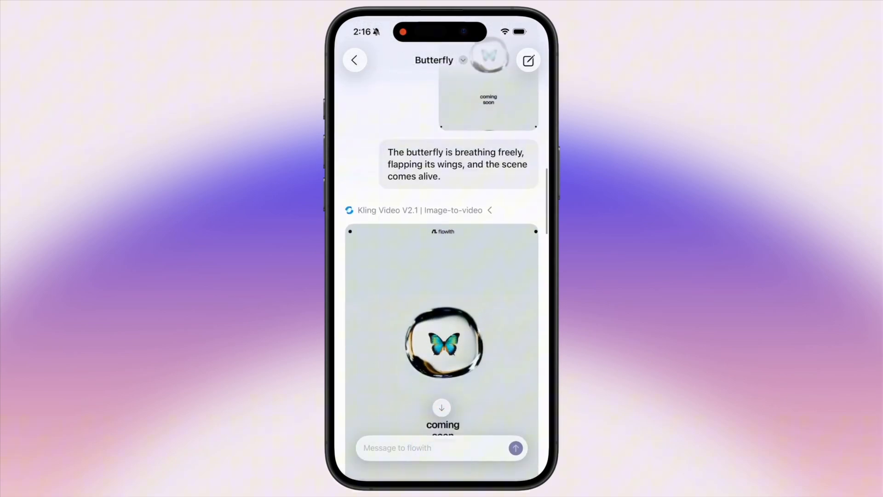
left_click(441, 344)
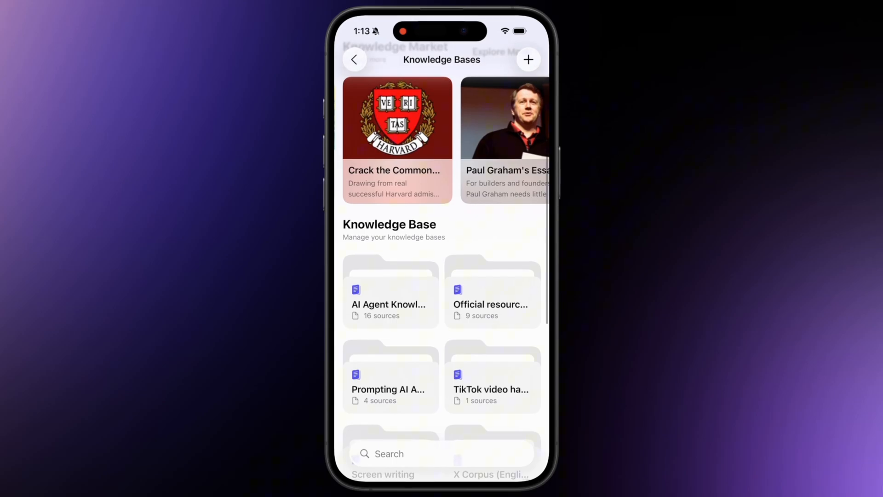
- View the AI Agent Knowledge Base and attach a knowledge base to a new conversation
left_click(390, 293)
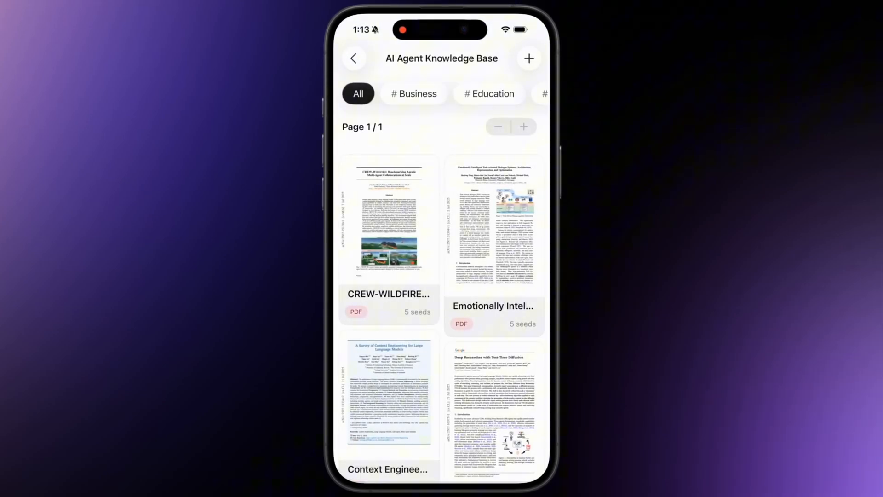
left_click(388, 231)
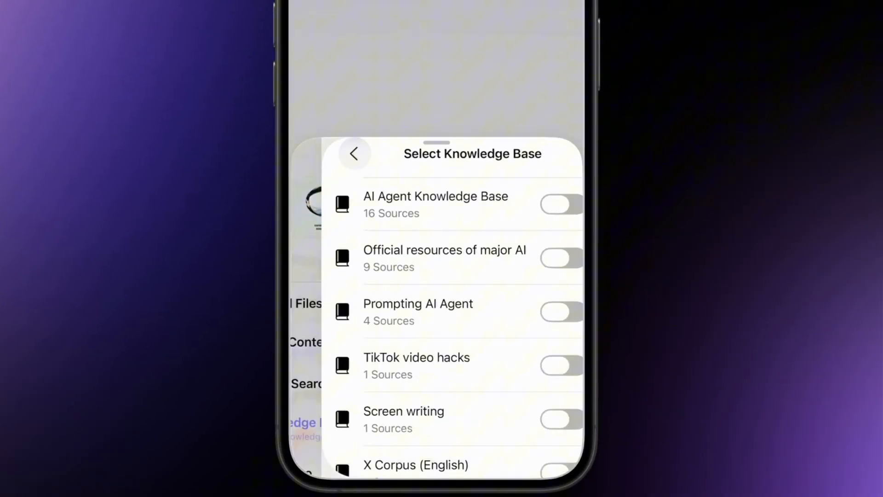
left_click(355, 153)
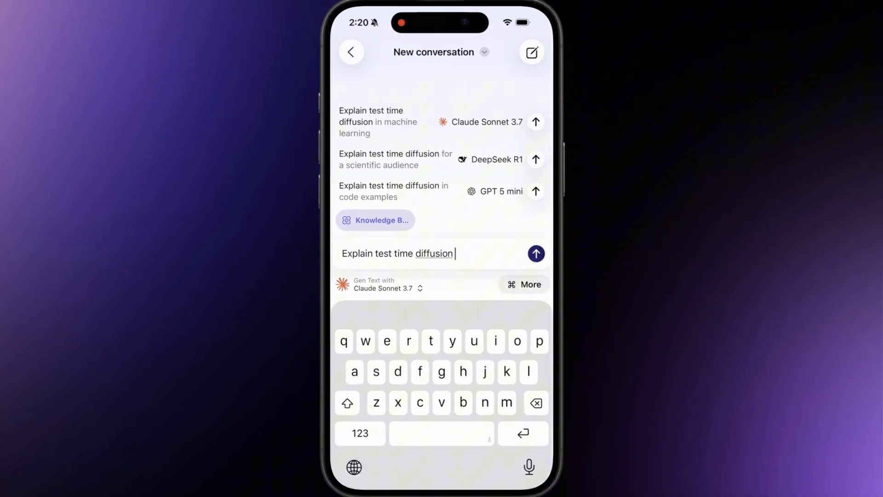
- Send 'Explain test time diffusion', then scroll through the campaign meeting recording and summary
left_click(536, 253)
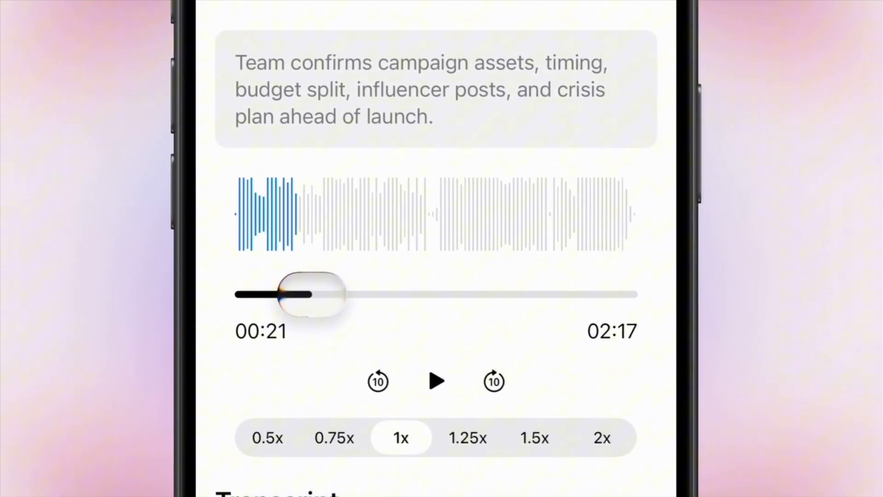
scroll("down", 3)
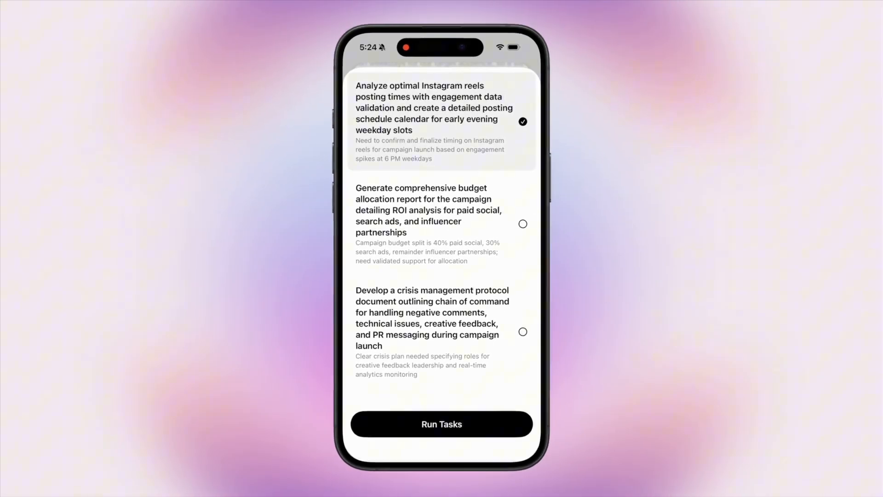
- Also tick the crisis management protocol task alongside Instagram reels timing
left_click(522, 332)
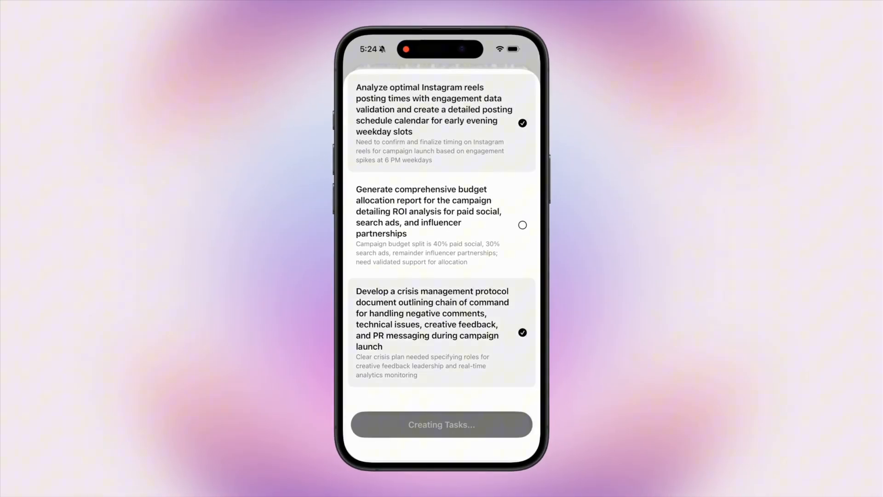